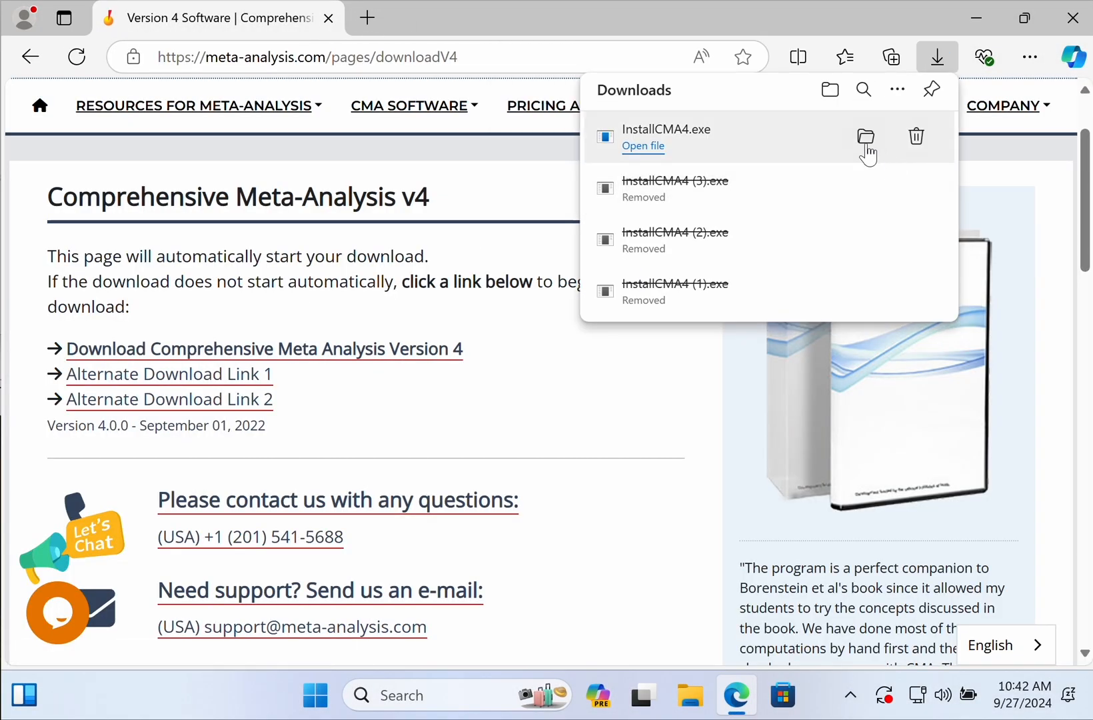
# - Show the downloaded InstallCMA4.exe in its Downloads folder in File Explorer
pyautogui.click(866, 136)
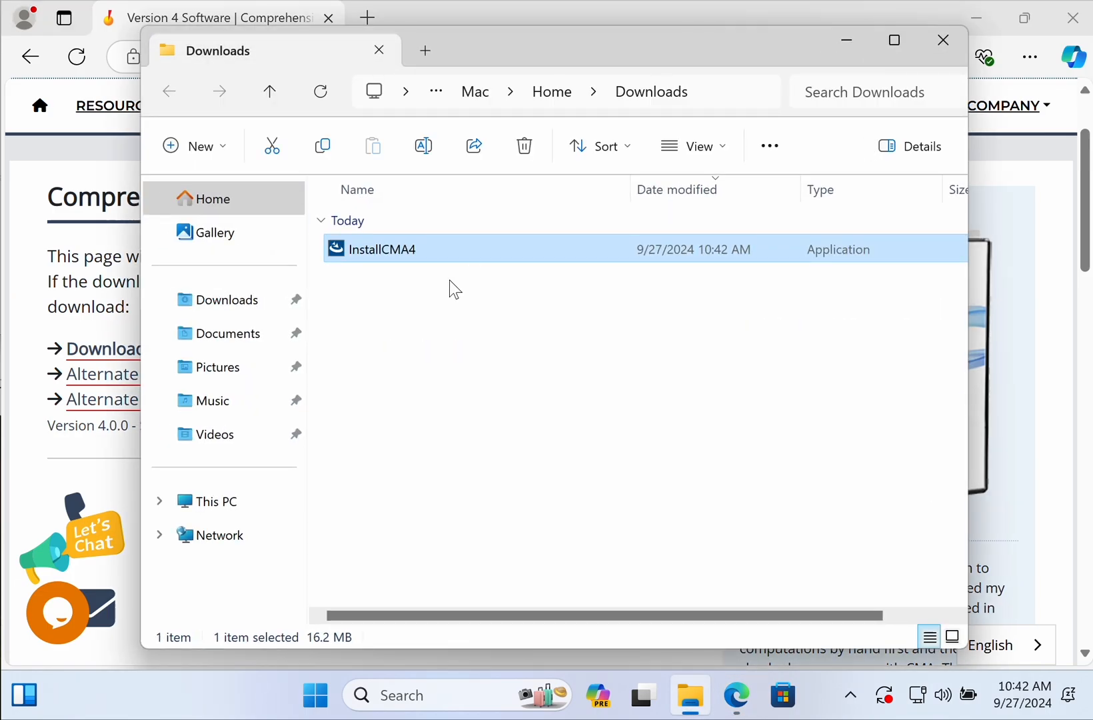
pyautogui.moveTo(376, 251)
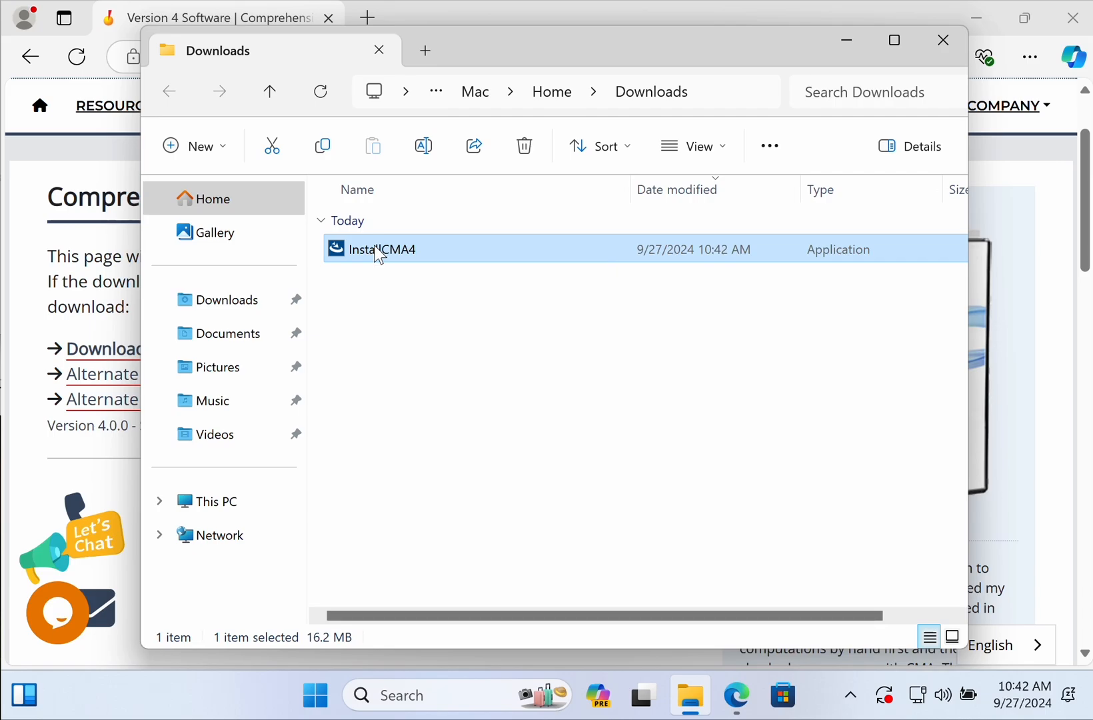
# - Run InstallCMA4, accept the license, keep default customer info and folder, and allow the UAC prompt
pyautogui.doubleClick(384, 250)
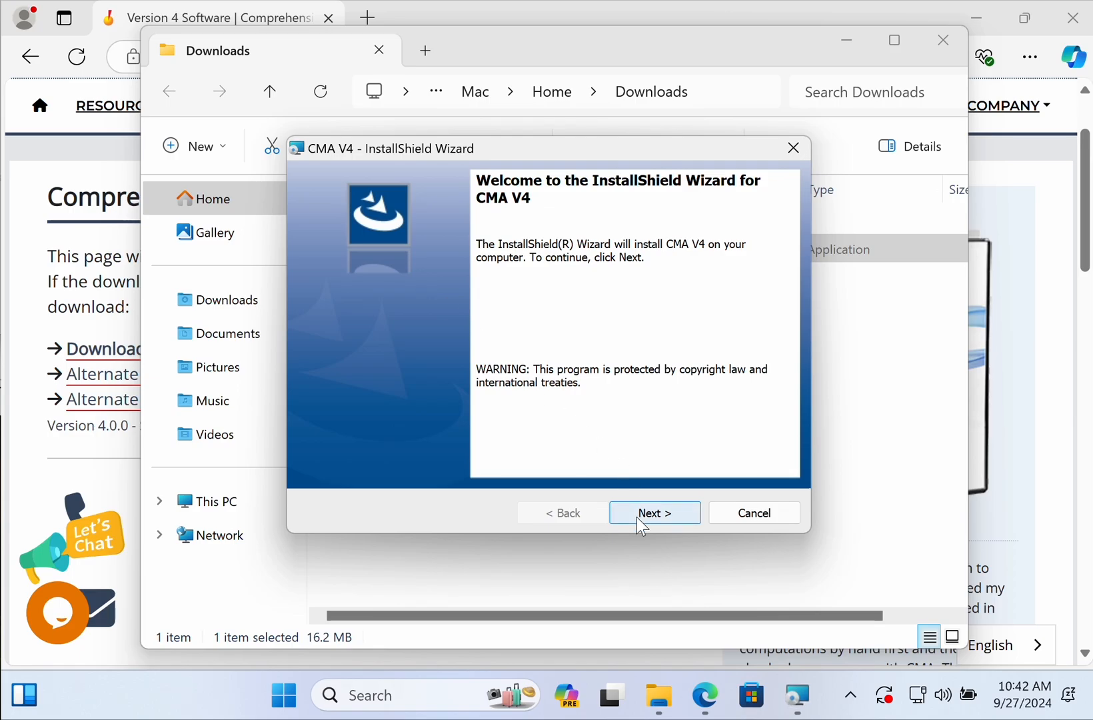
pyautogui.click(653, 513)
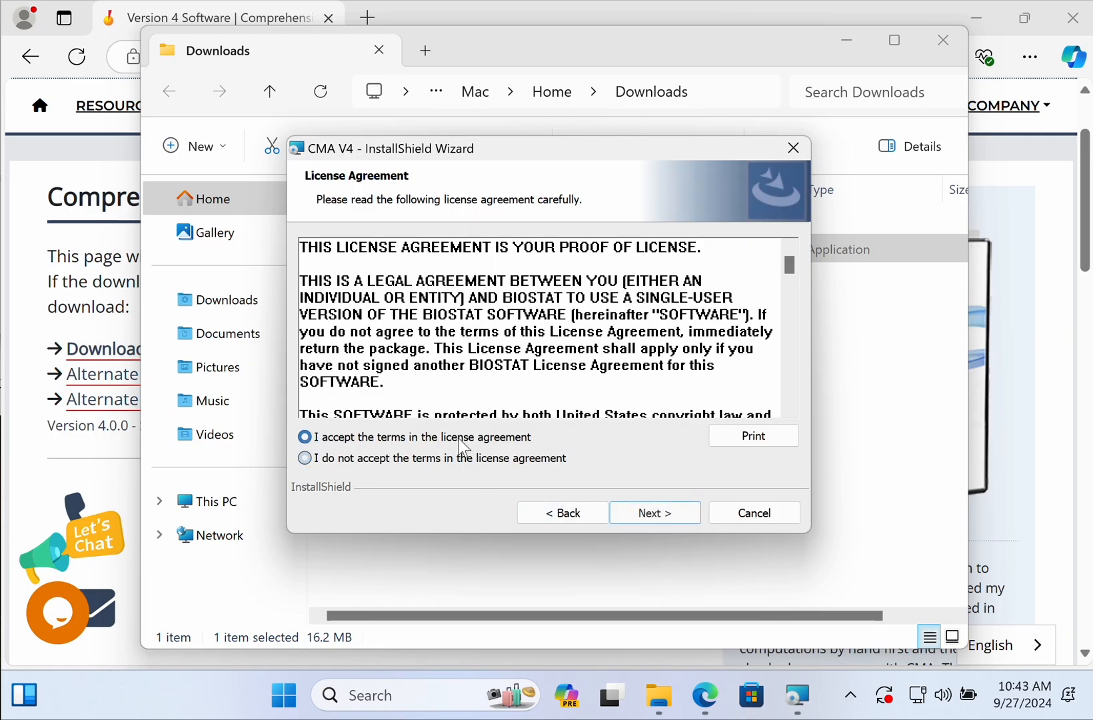
pyautogui.click(654, 513)
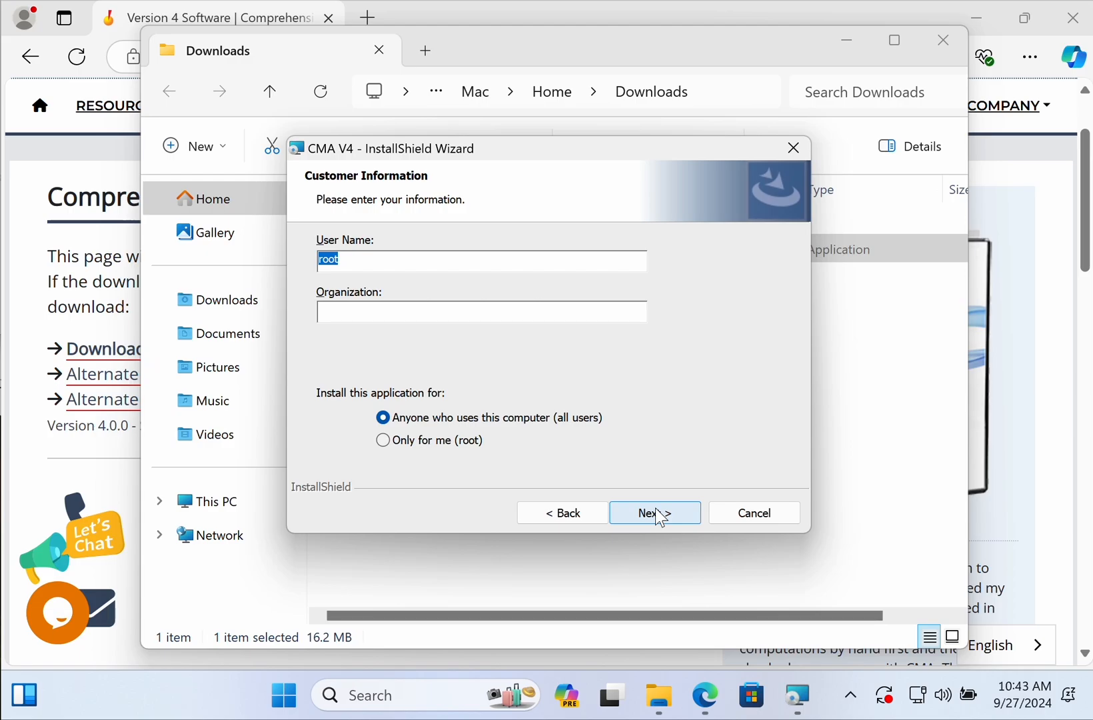
pyautogui.click(654, 512)
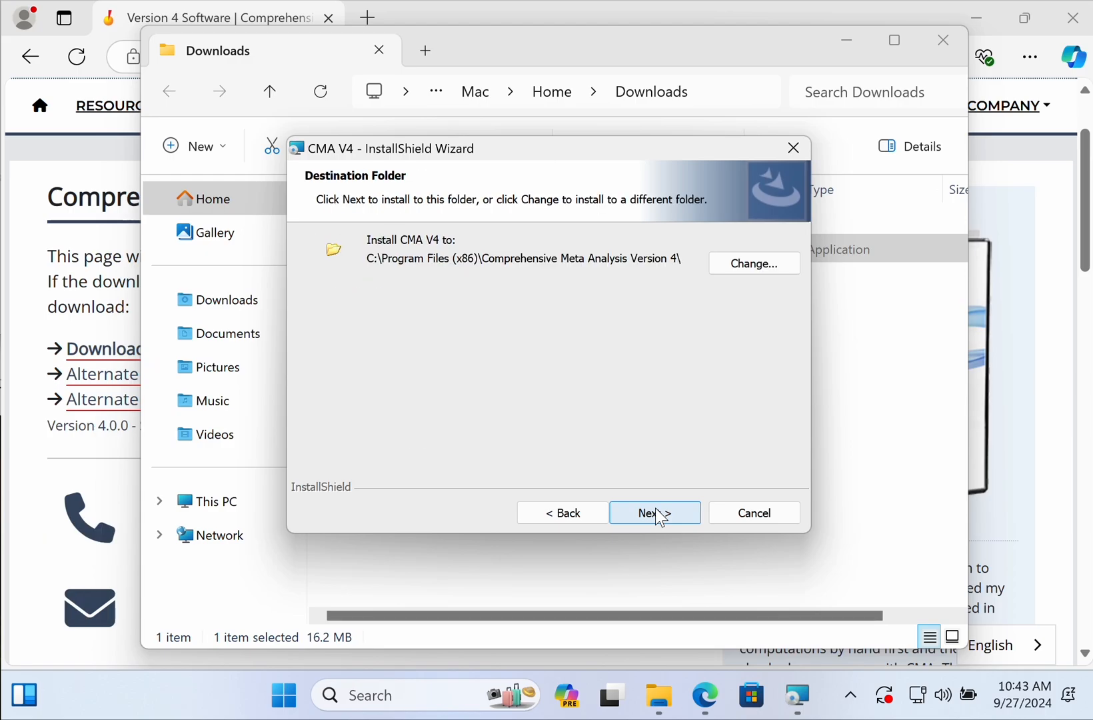
pyautogui.click(654, 511)
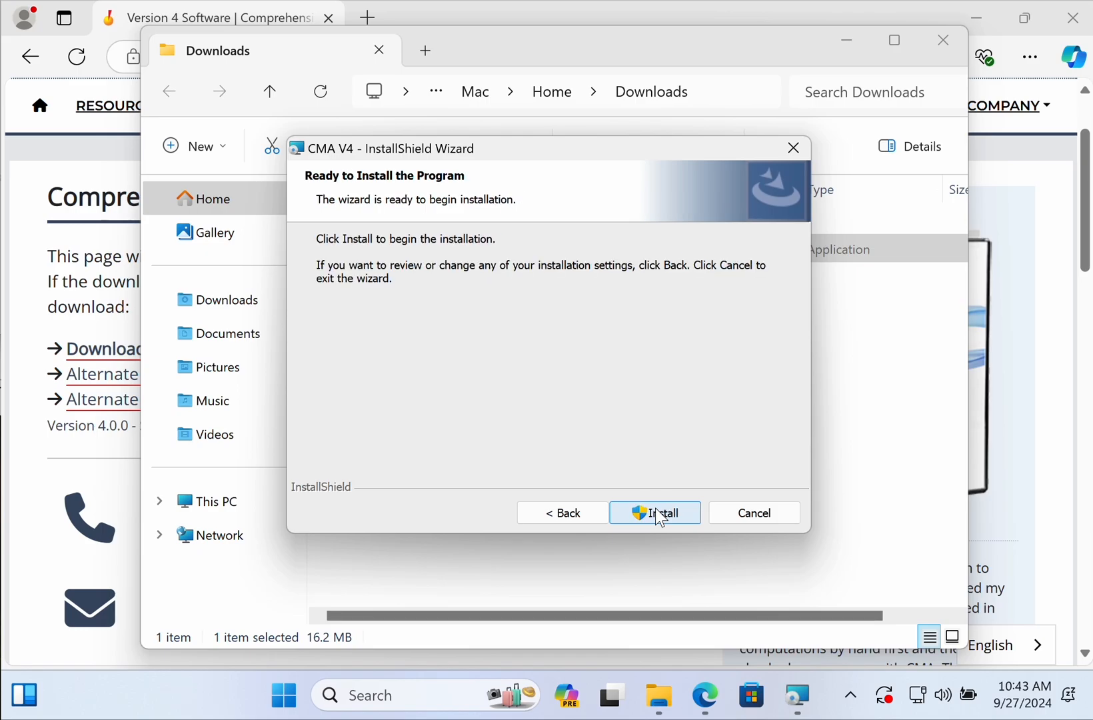
pyautogui.click(654, 511)
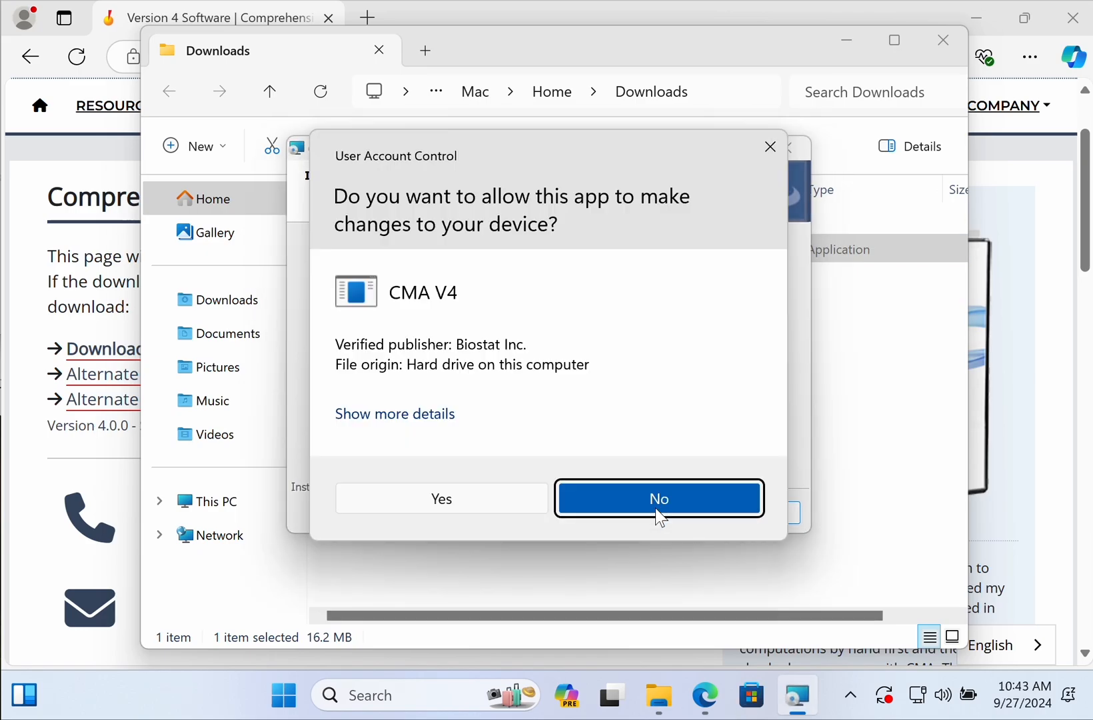
pyautogui.moveTo(443, 500)
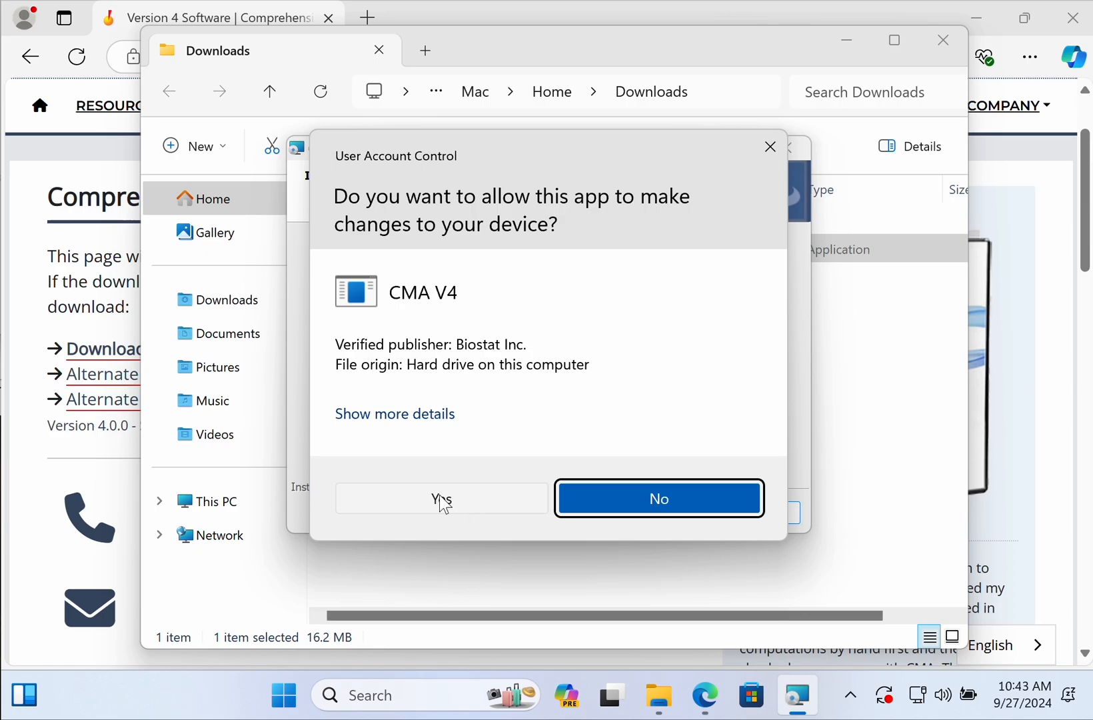
pyautogui.click(441, 497)
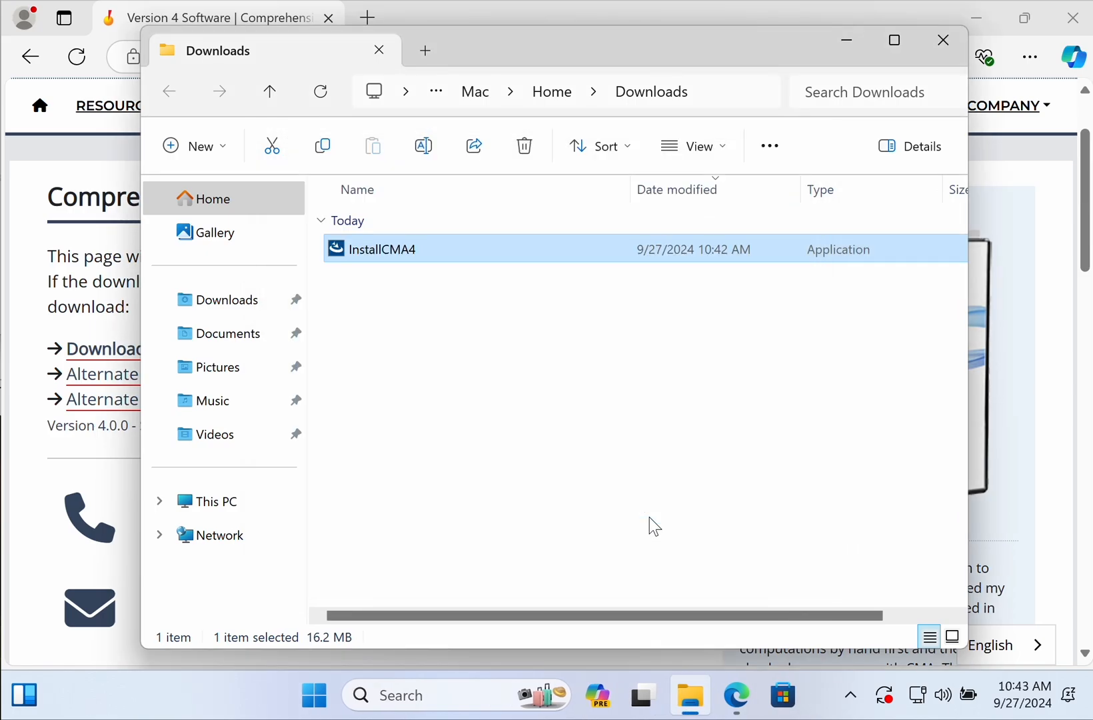
pyautogui.moveTo(870, 189)
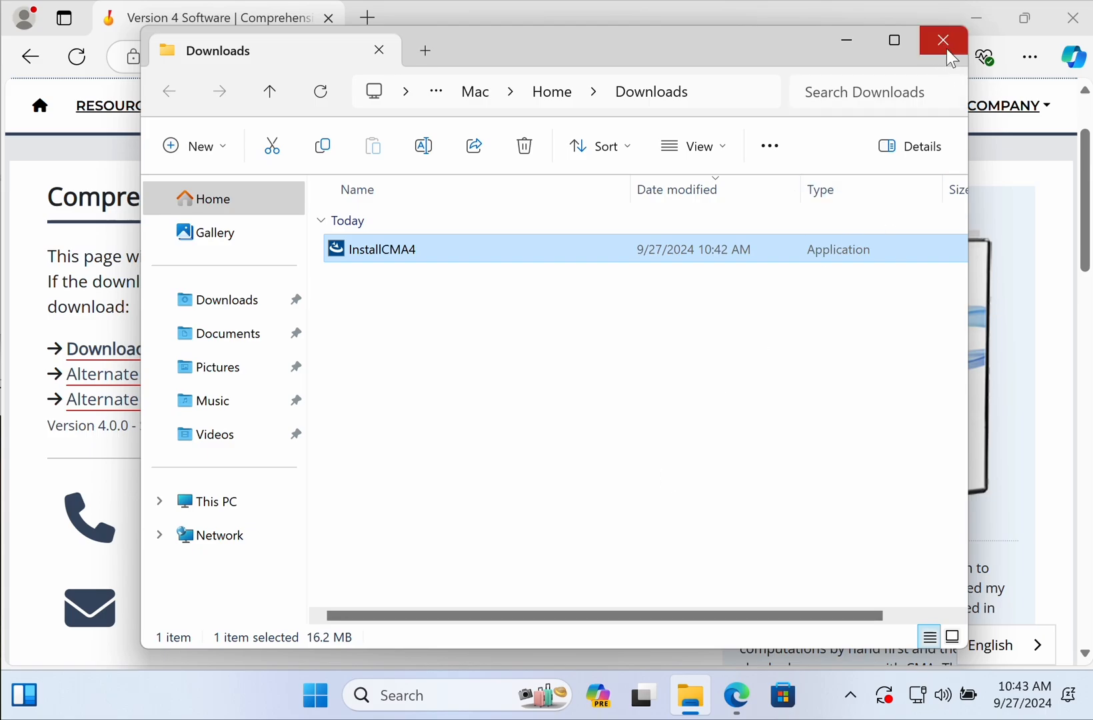
# - Close the Downloads File Explorer window to clear the desktop
pyautogui.click(943, 40)
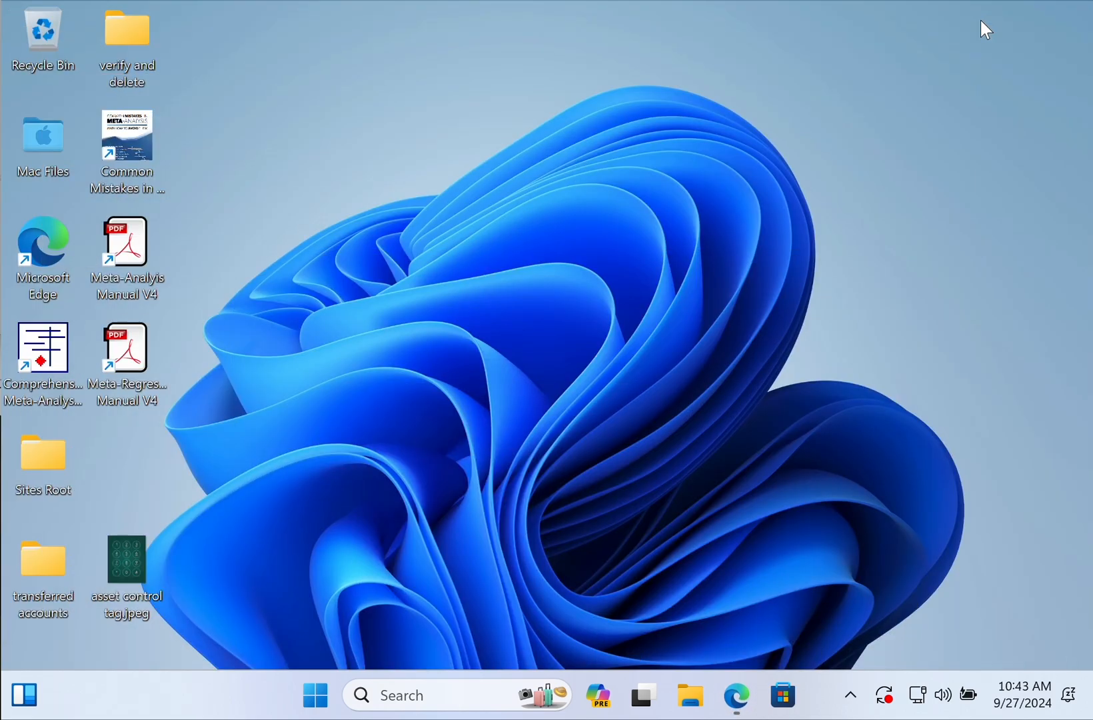
pyautogui.moveTo(305, 271)
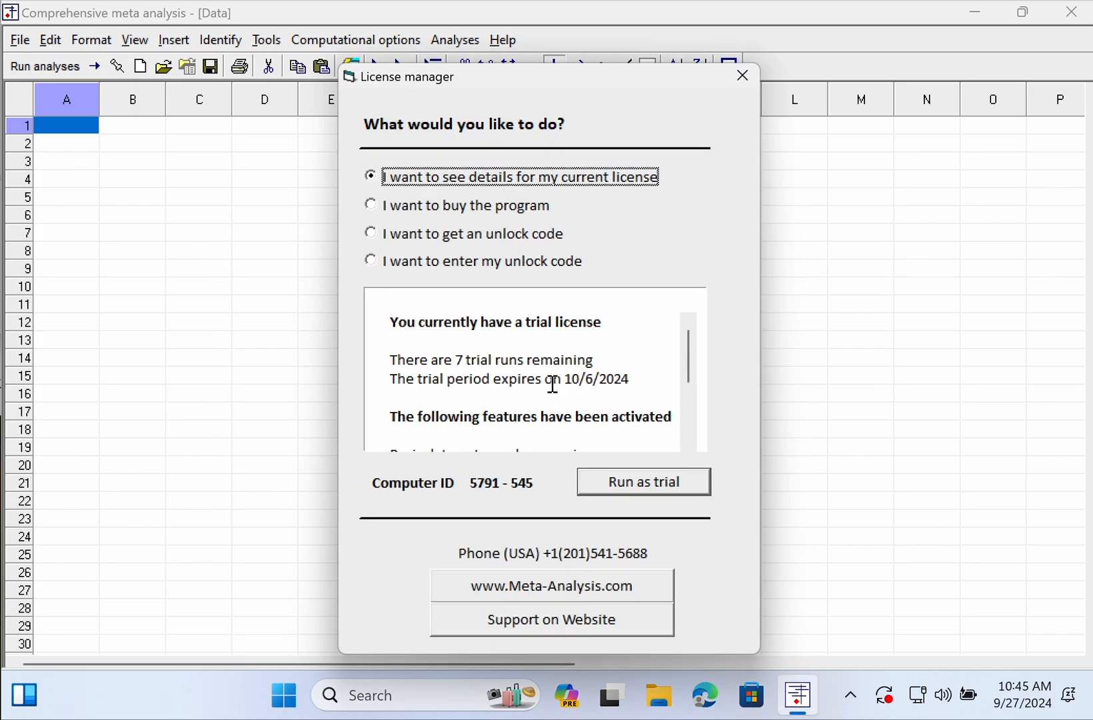
# - Choose 'I want to get an unlock code' and send the request for computer ID 5791 - 545
pyautogui.click(370, 232)
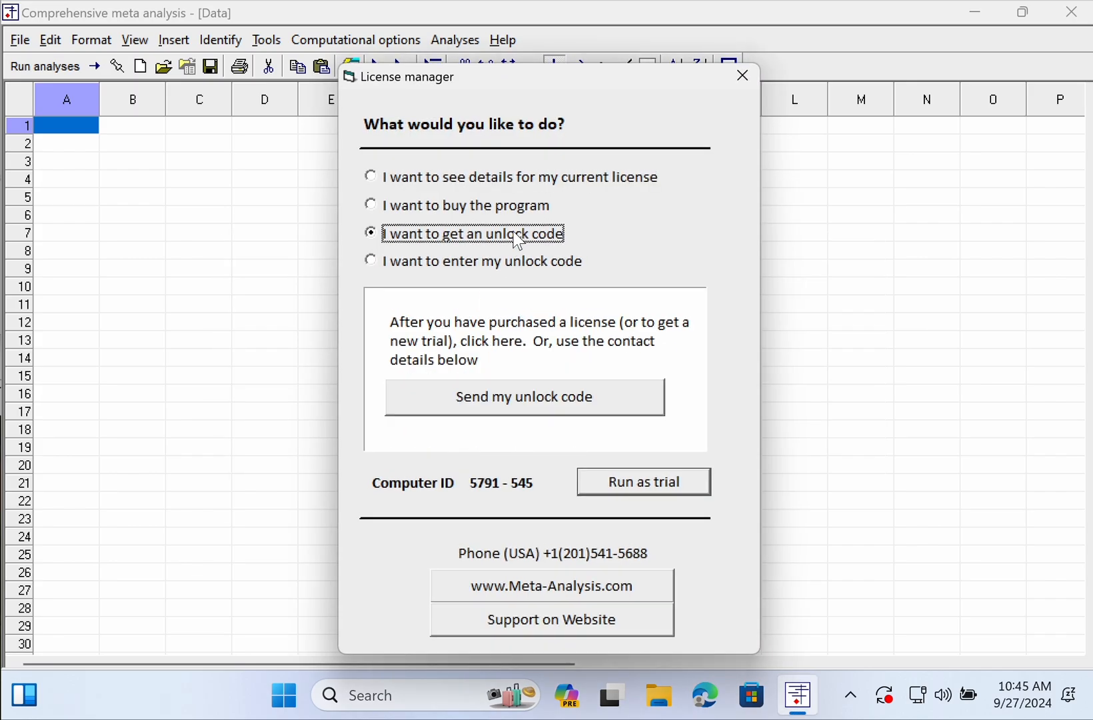
pyautogui.click(524, 396)
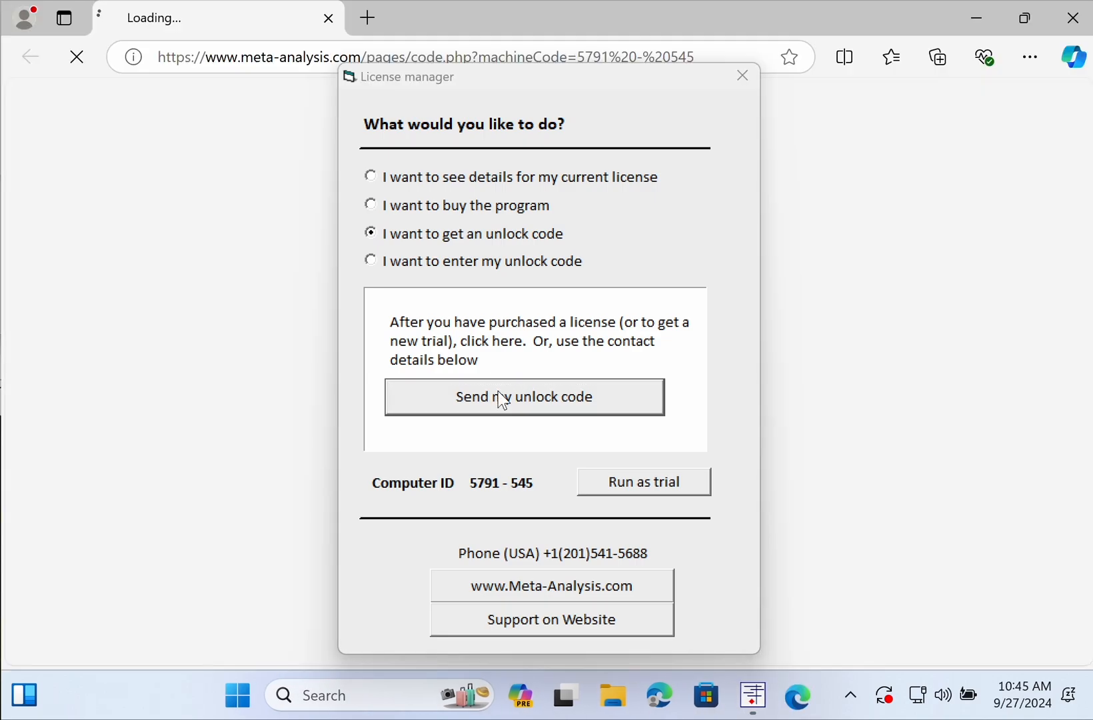
pyautogui.click(523, 396)
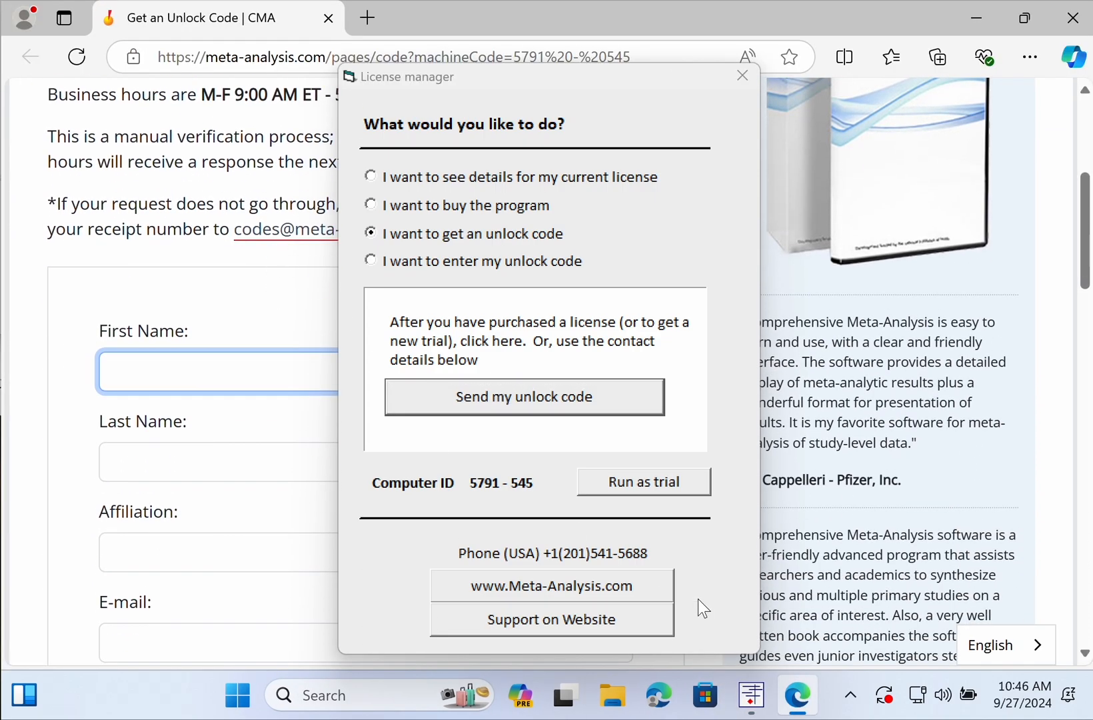
pyautogui.moveTo(798, 695)
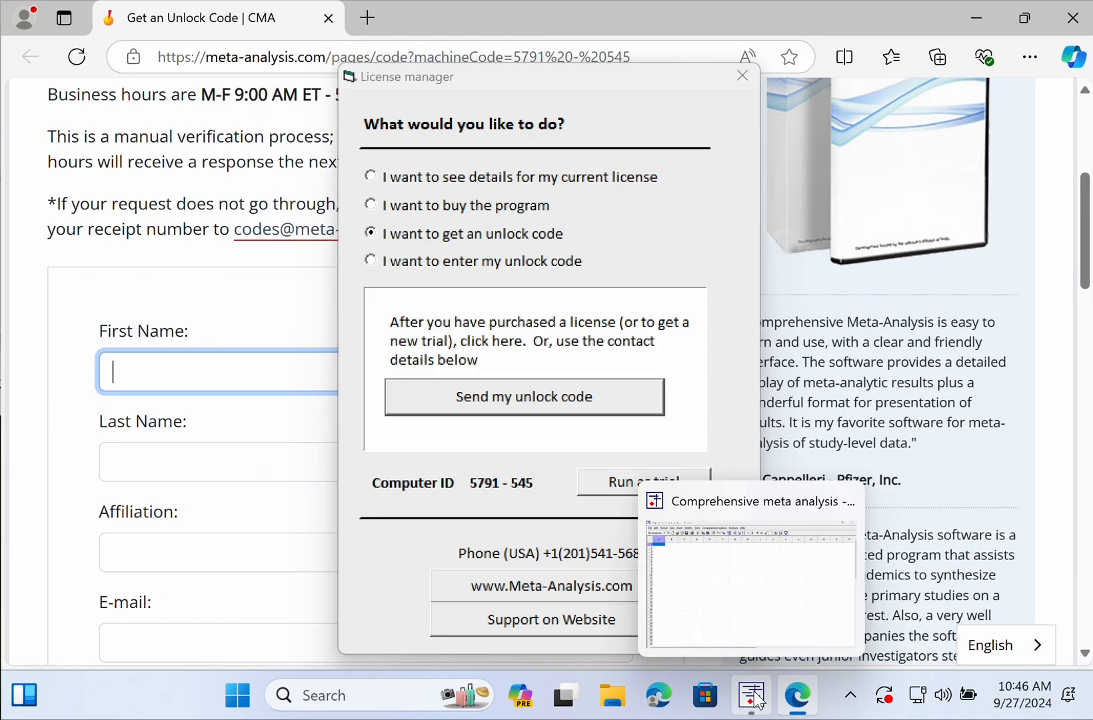
pyautogui.rightClick(751, 695)
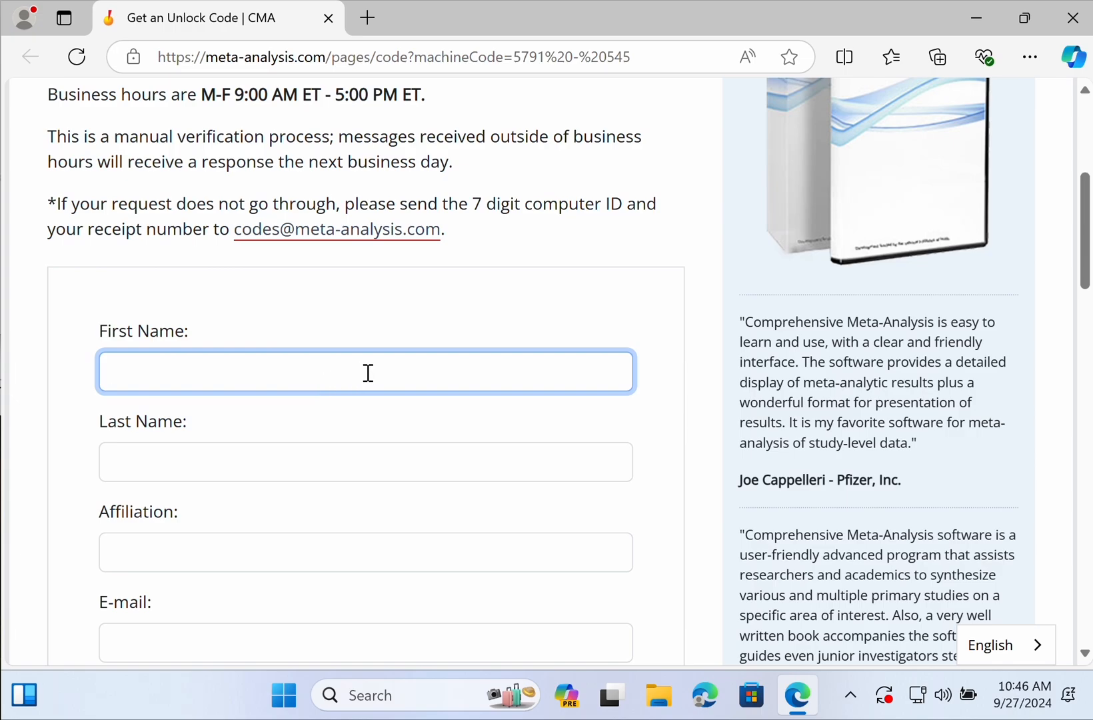
pyautogui.write('Tyler')
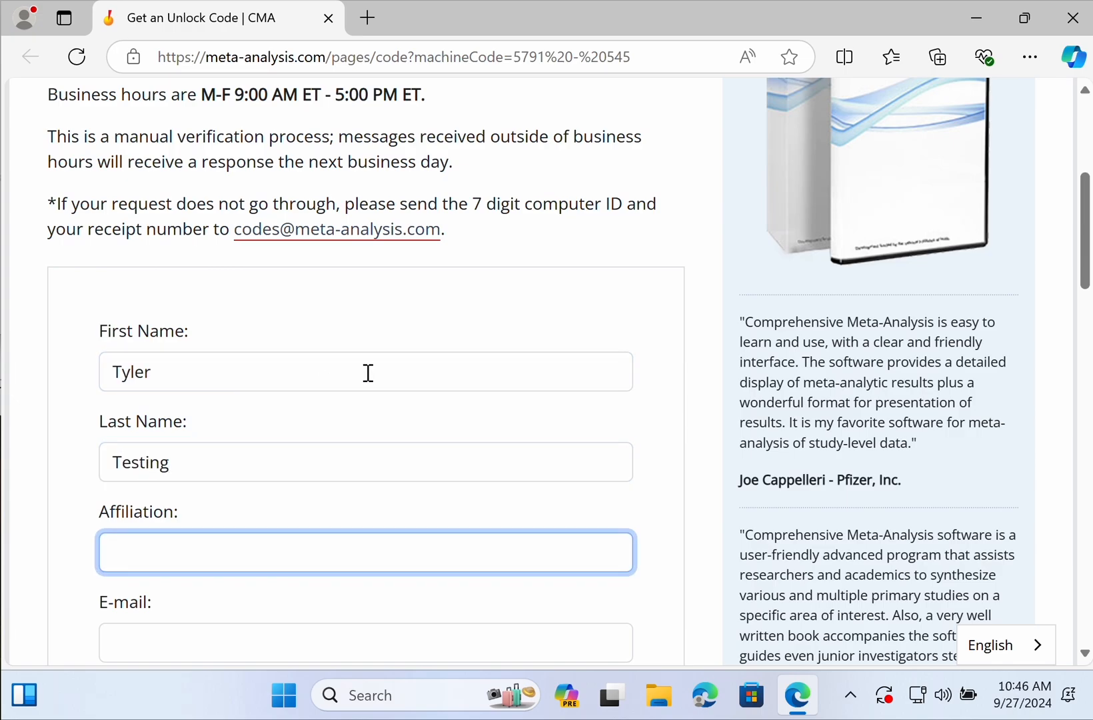
pyautogui.scroll(-3)
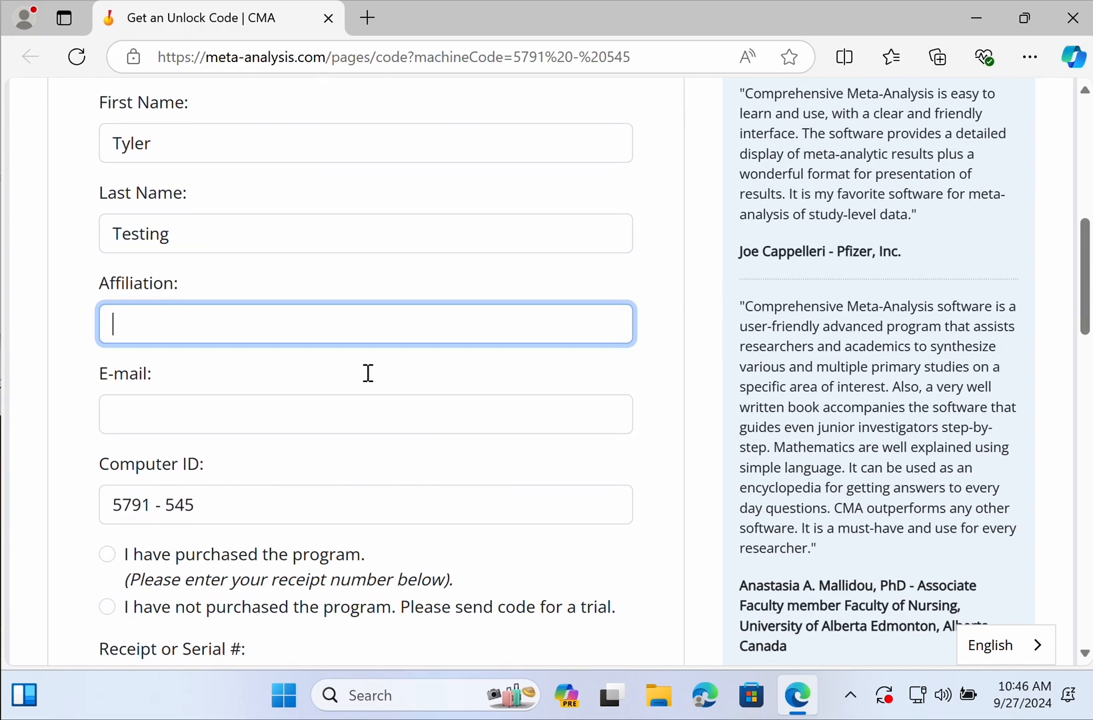
pyautogui.scroll(-3)
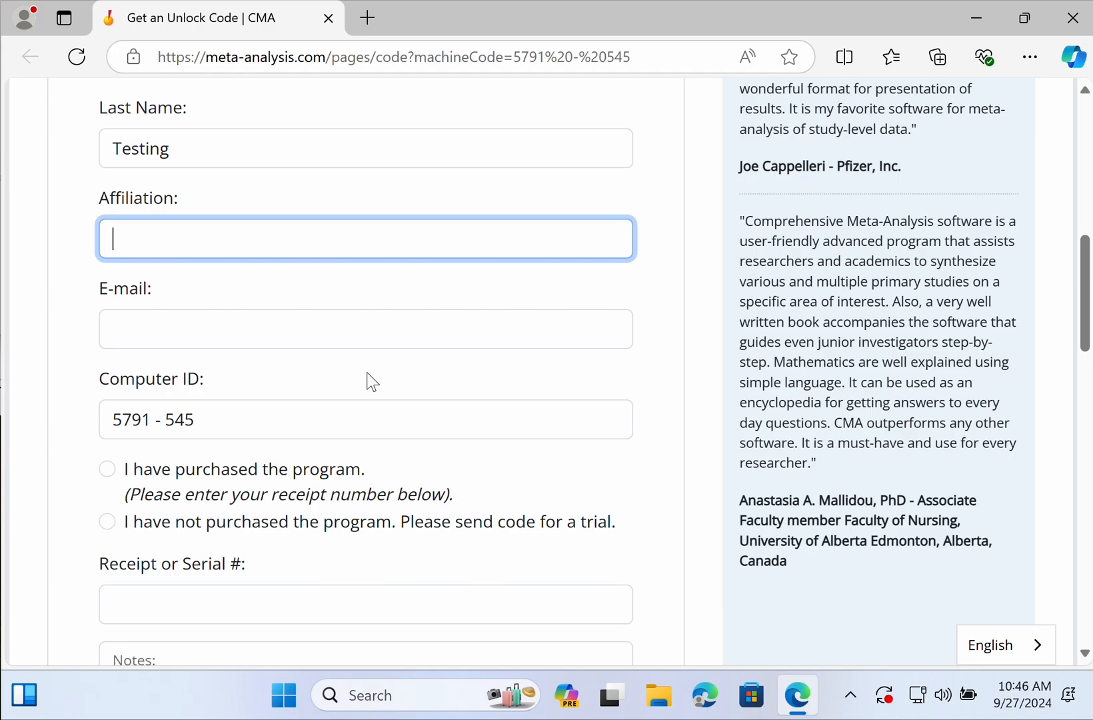
pyautogui.write('Biostat')
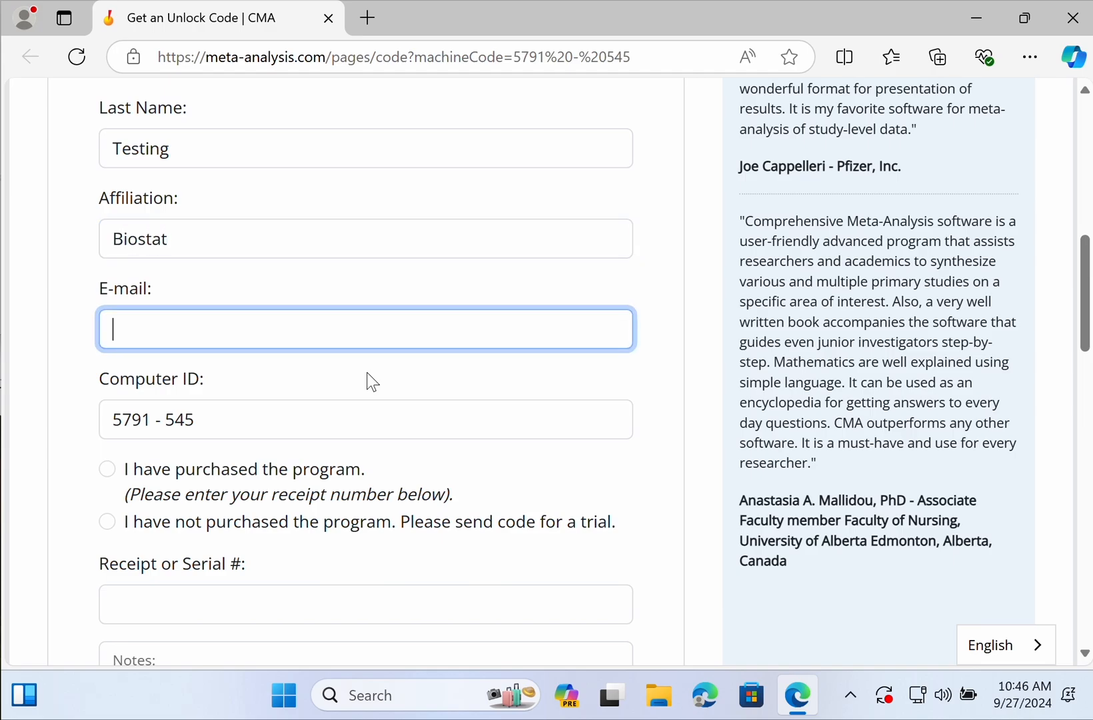
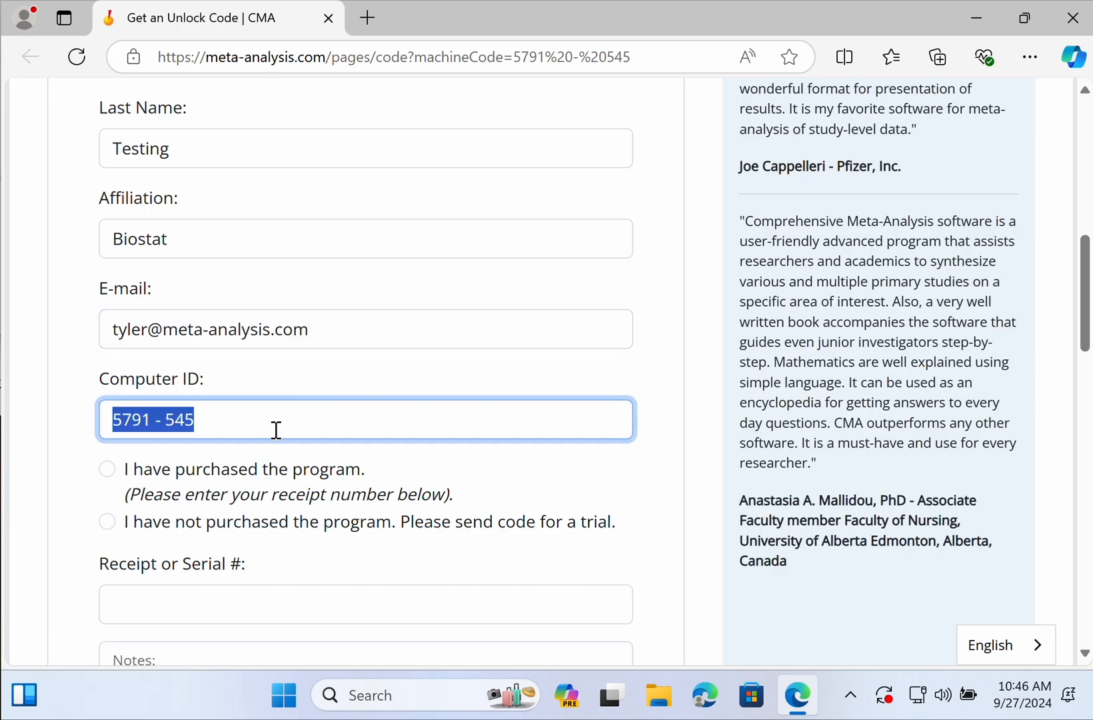
# - Mark the program as purchased with receipt number B123 and submit the request
pyautogui.click(106, 468)
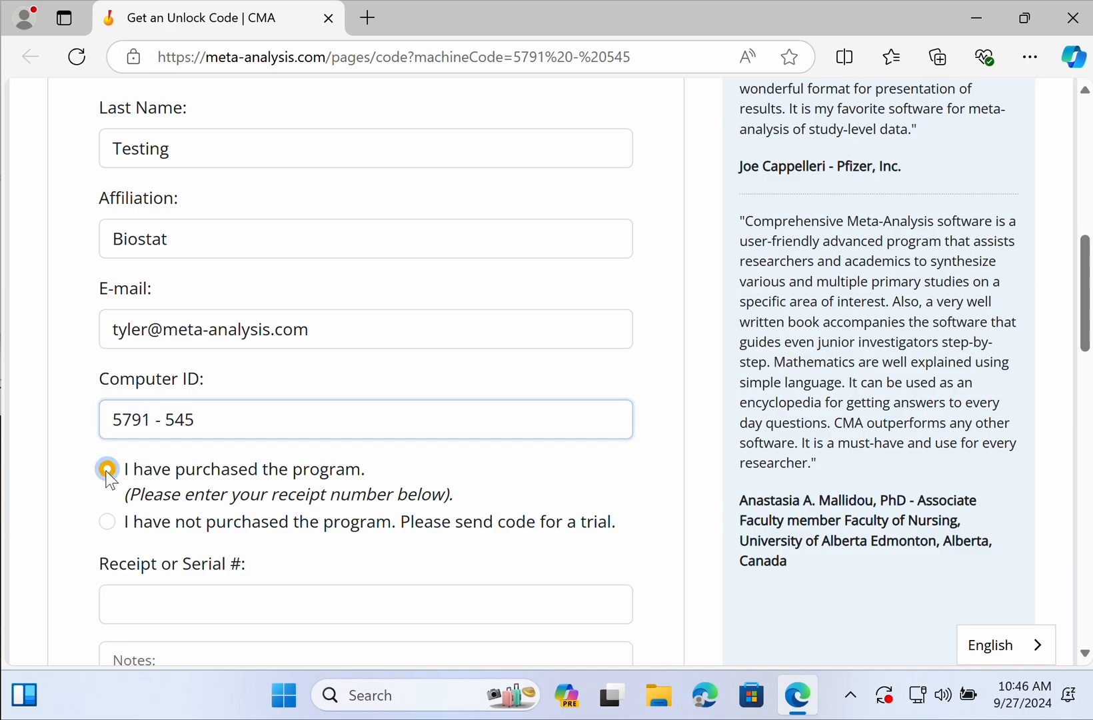
pyautogui.scroll(-3)
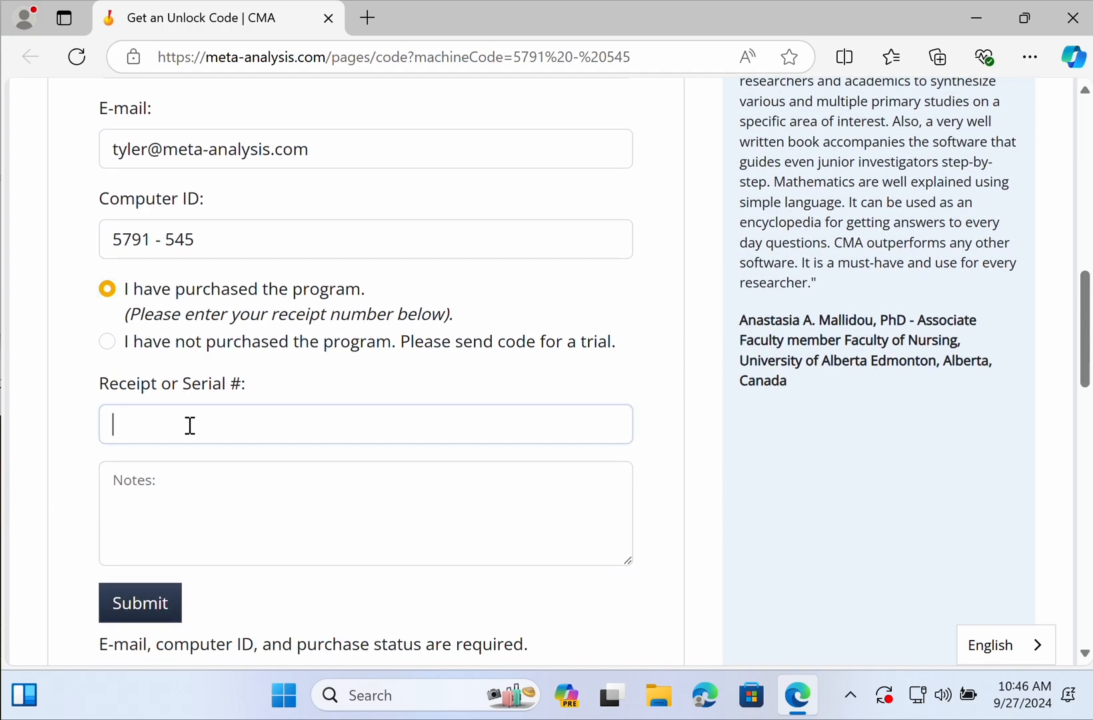
pyautogui.write('B')
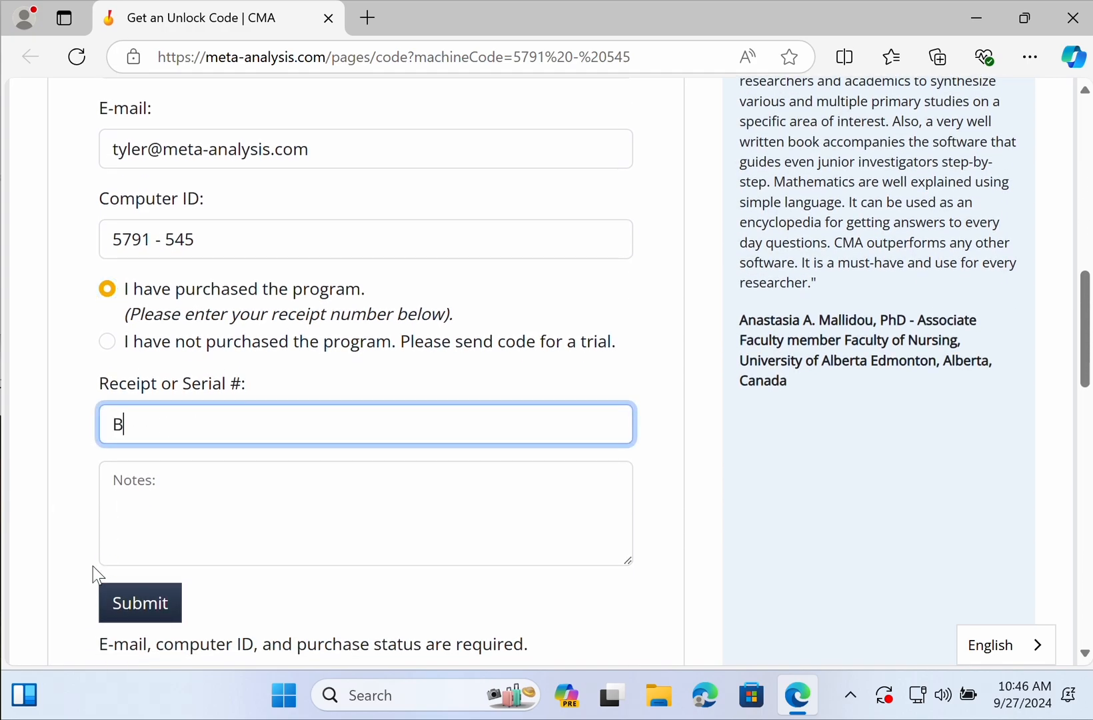
pyautogui.write('123')
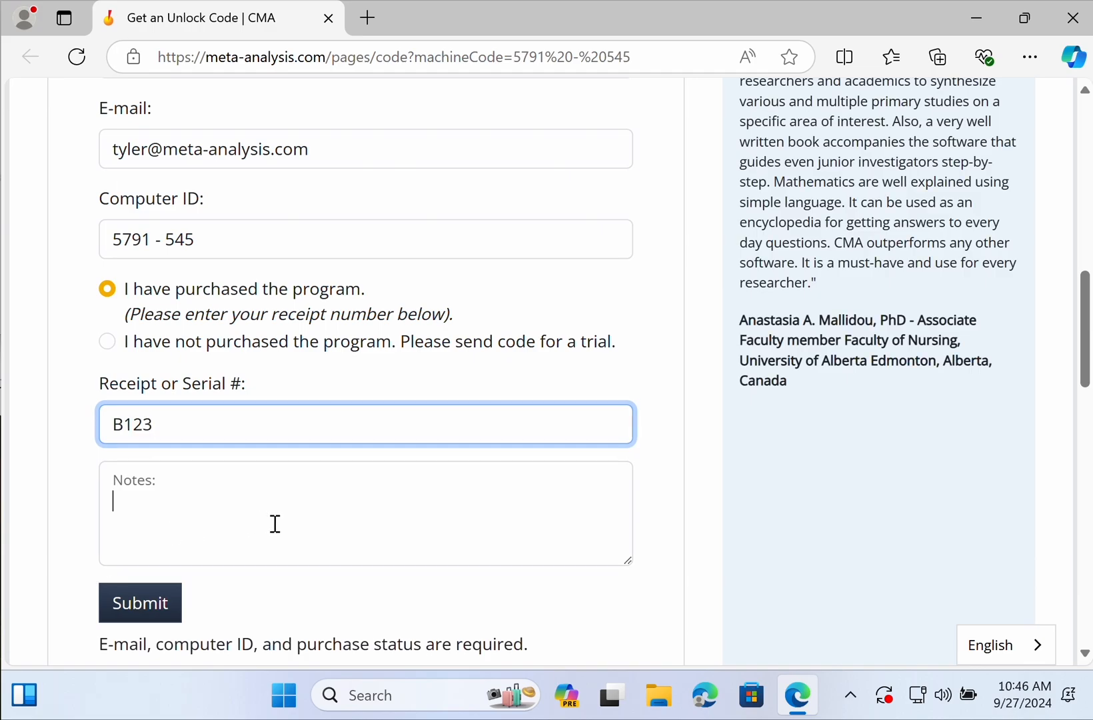
pyautogui.click(365, 513)
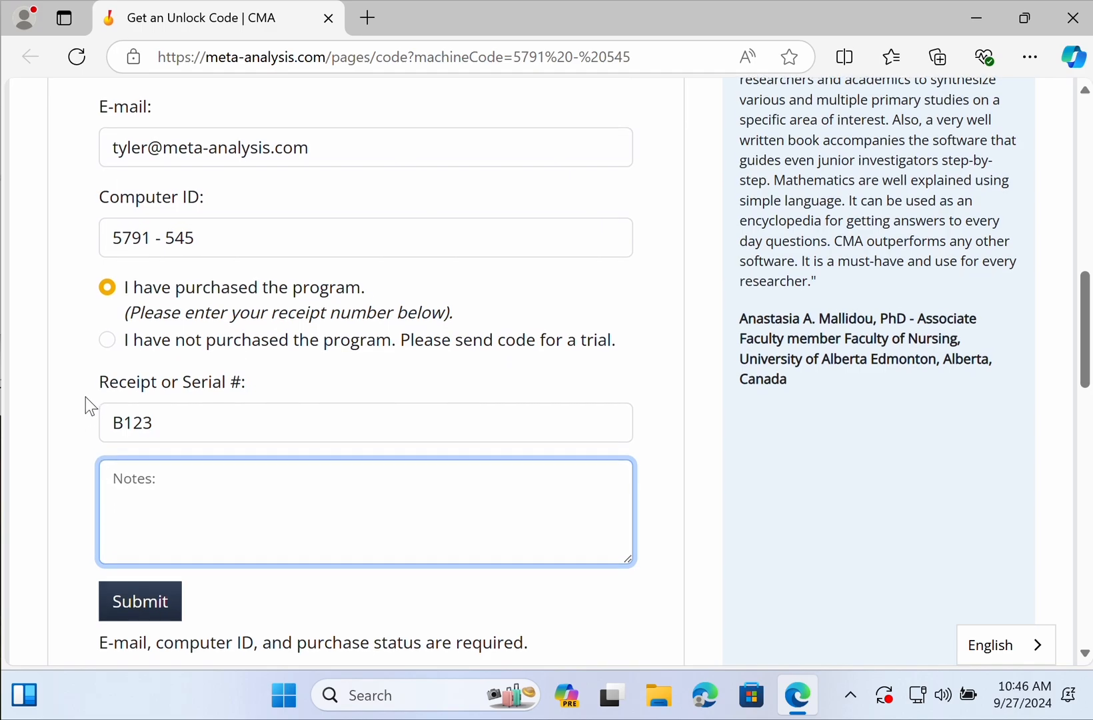
pyautogui.scroll(-3)
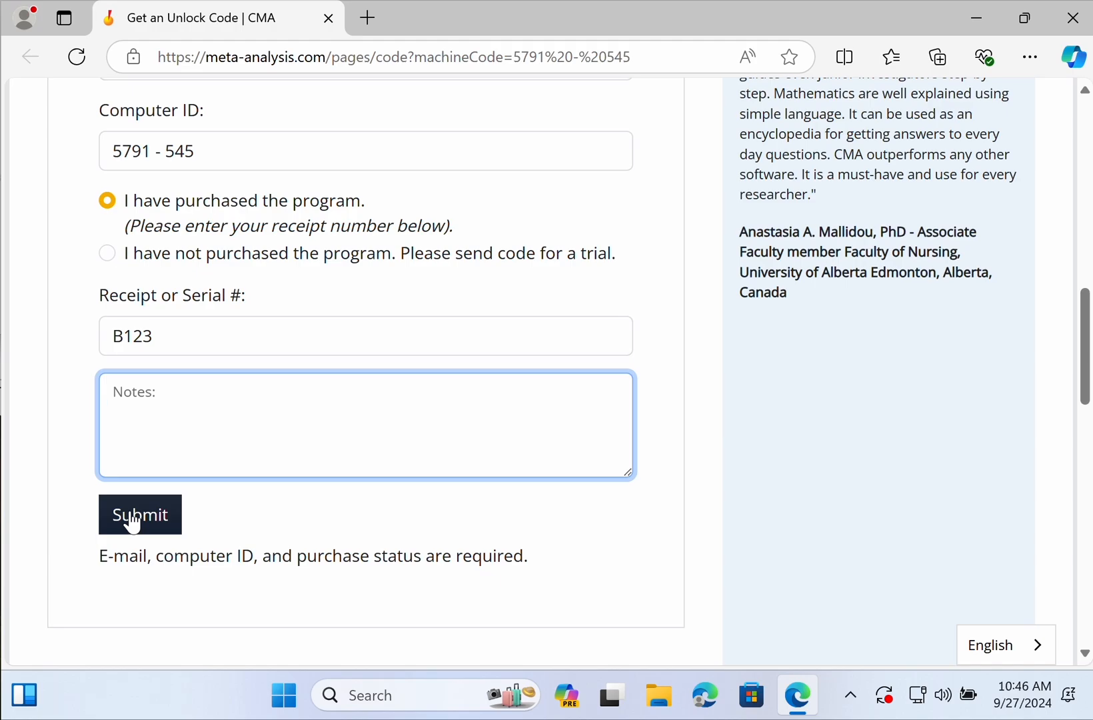
pyautogui.click(139, 515)
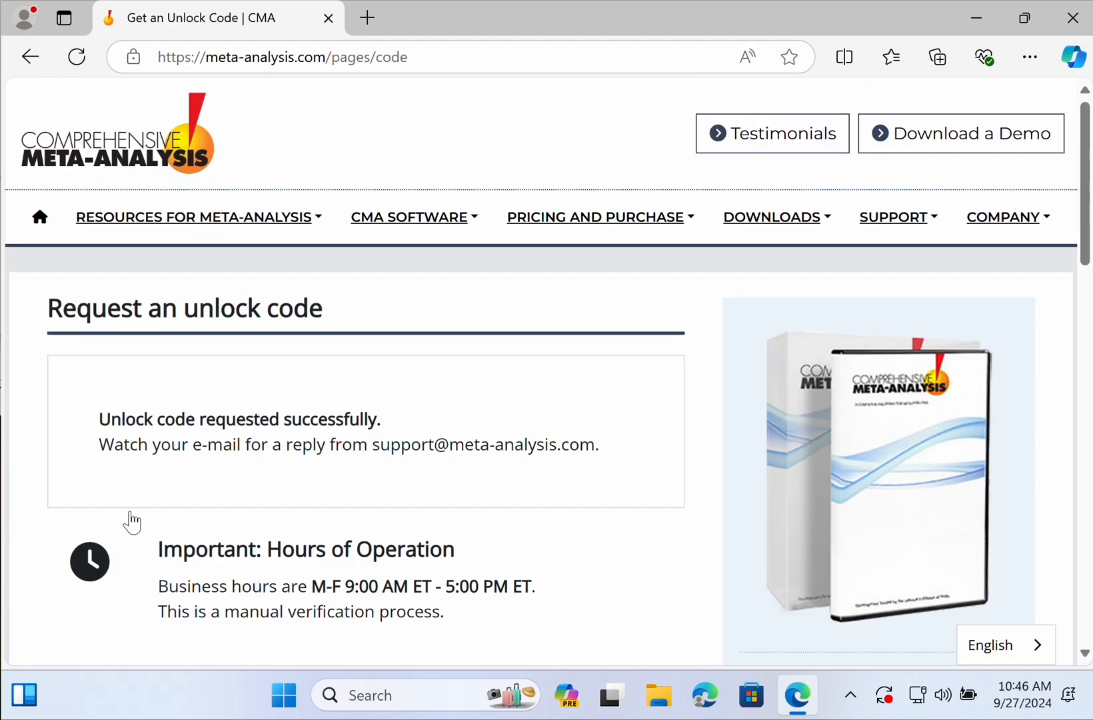
pyautogui.moveTo(100, 431)
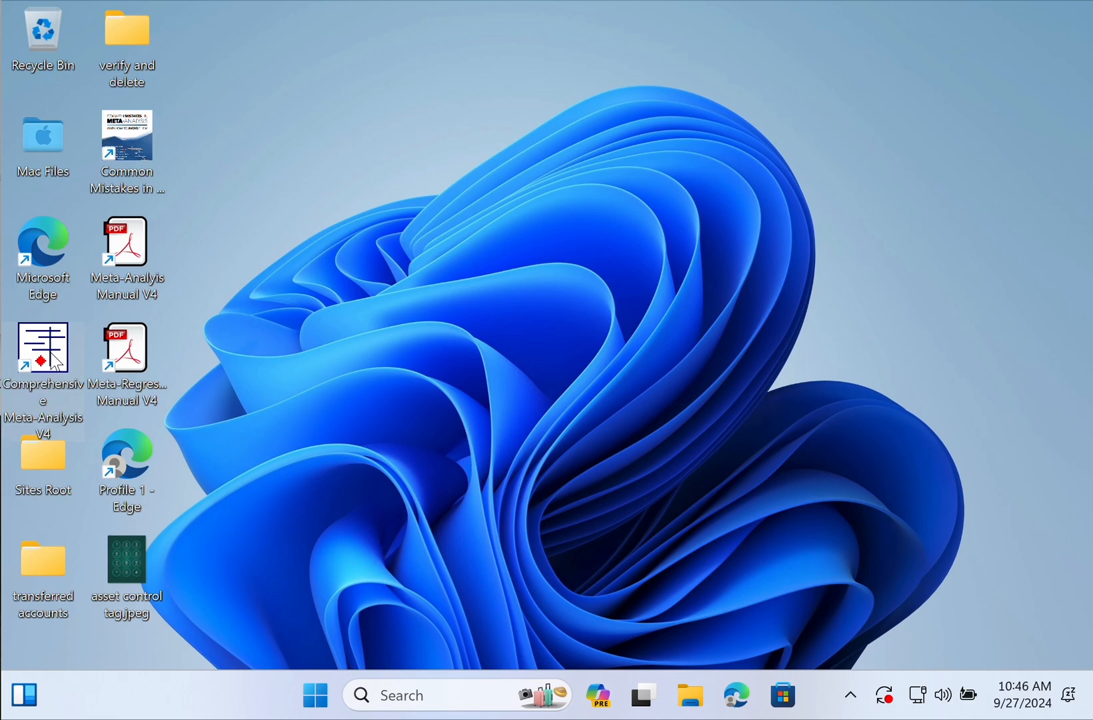
# - Launch CMA V4 as a trial and dismiss What's new and Welcome to reach the empty spreadsheet
pyautogui.doubleClick(43, 348)
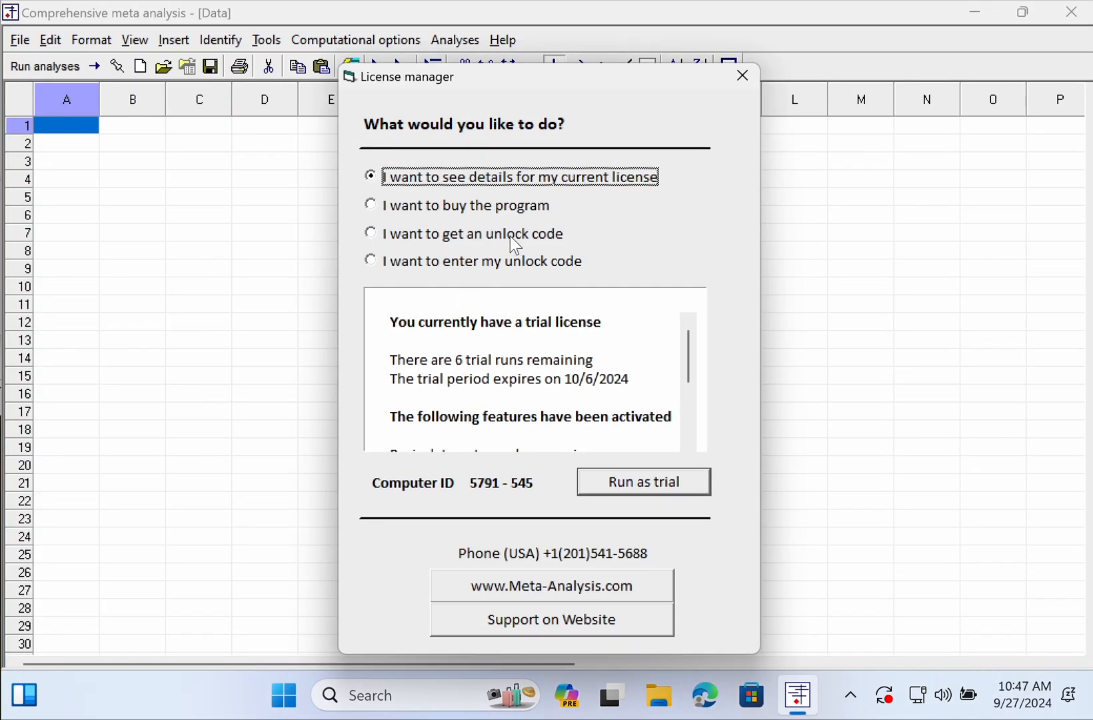
pyautogui.moveTo(457, 264)
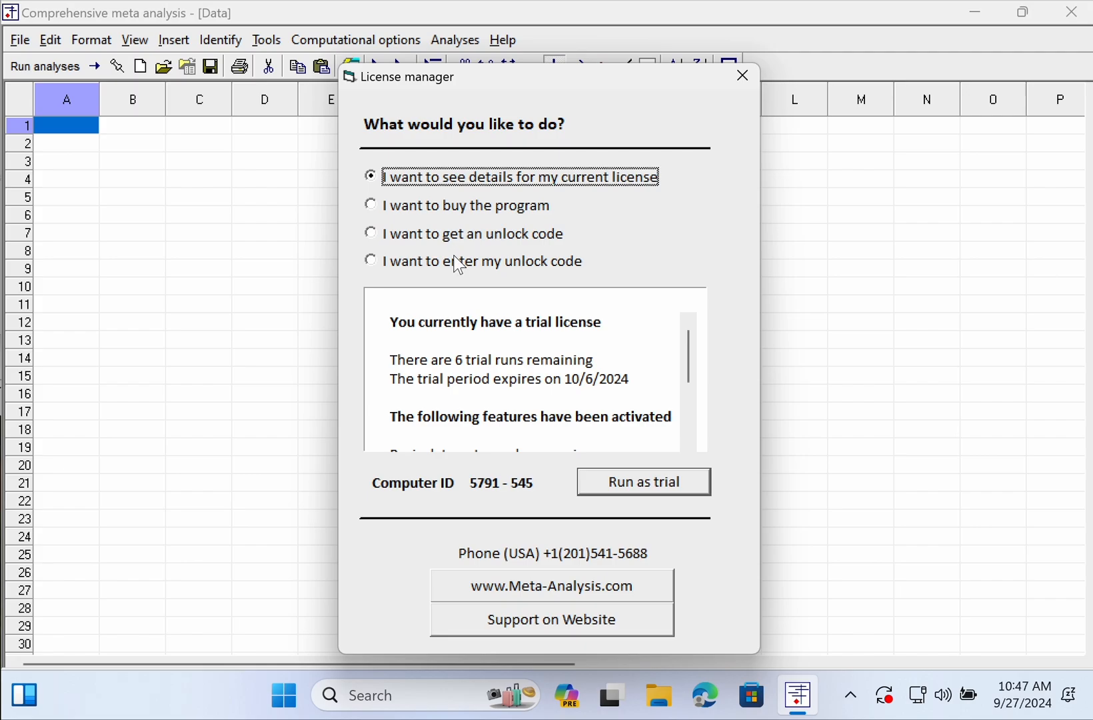
pyautogui.moveTo(620, 490)
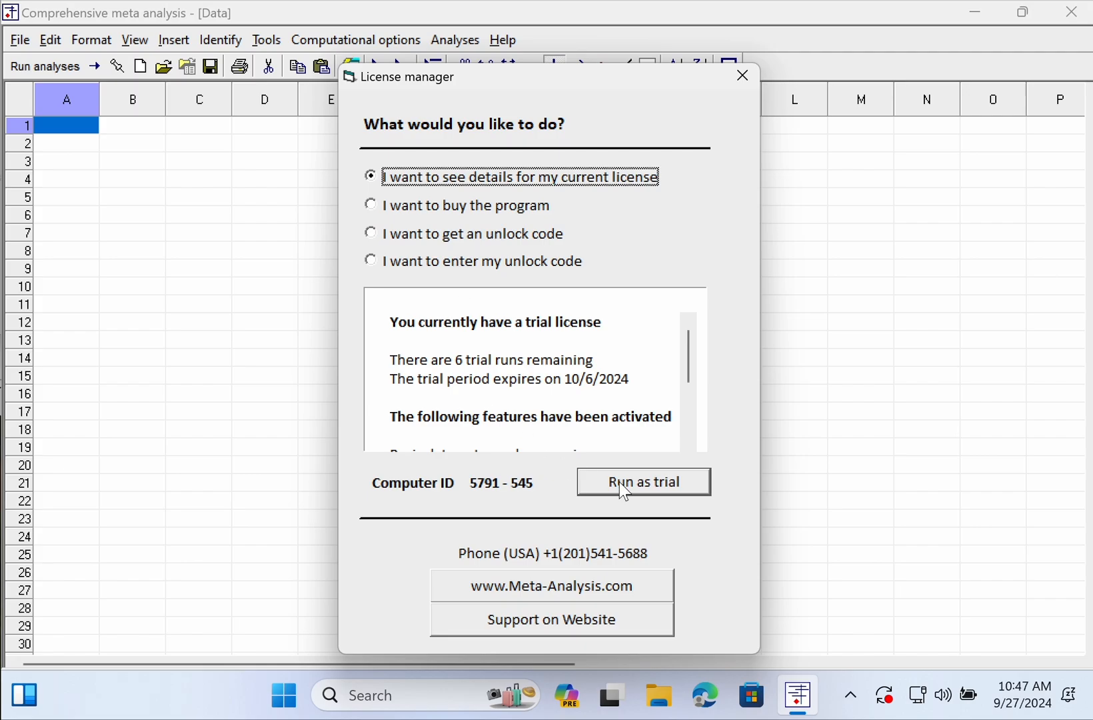
pyautogui.click(642, 481)
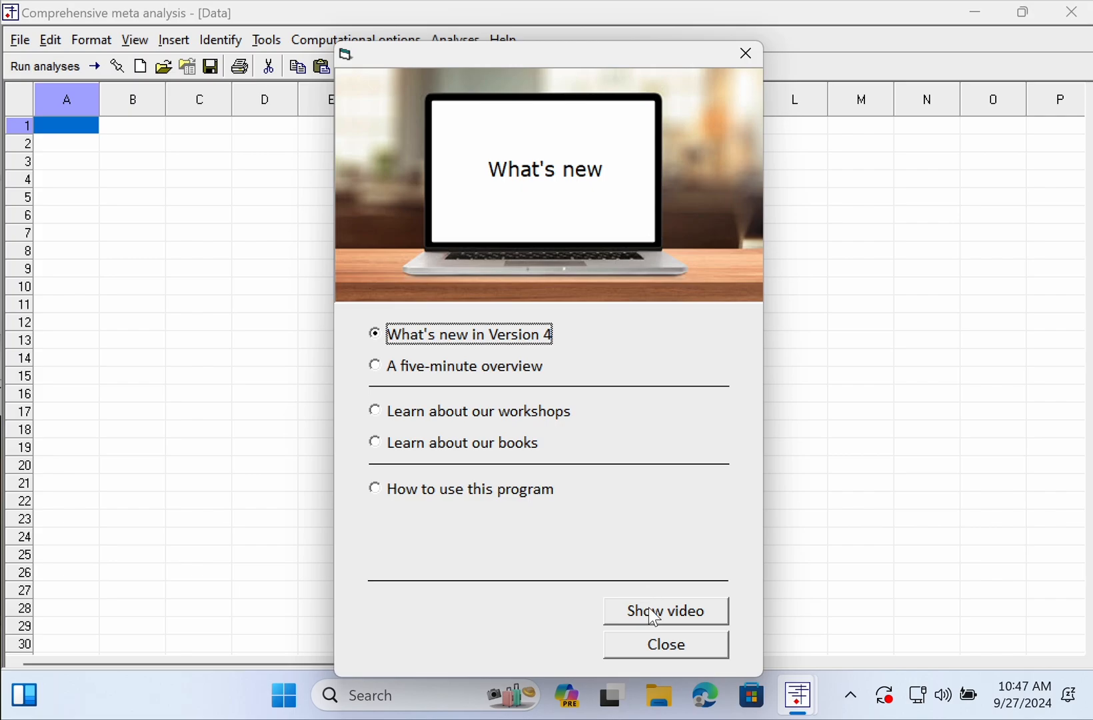
pyautogui.moveTo(659, 656)
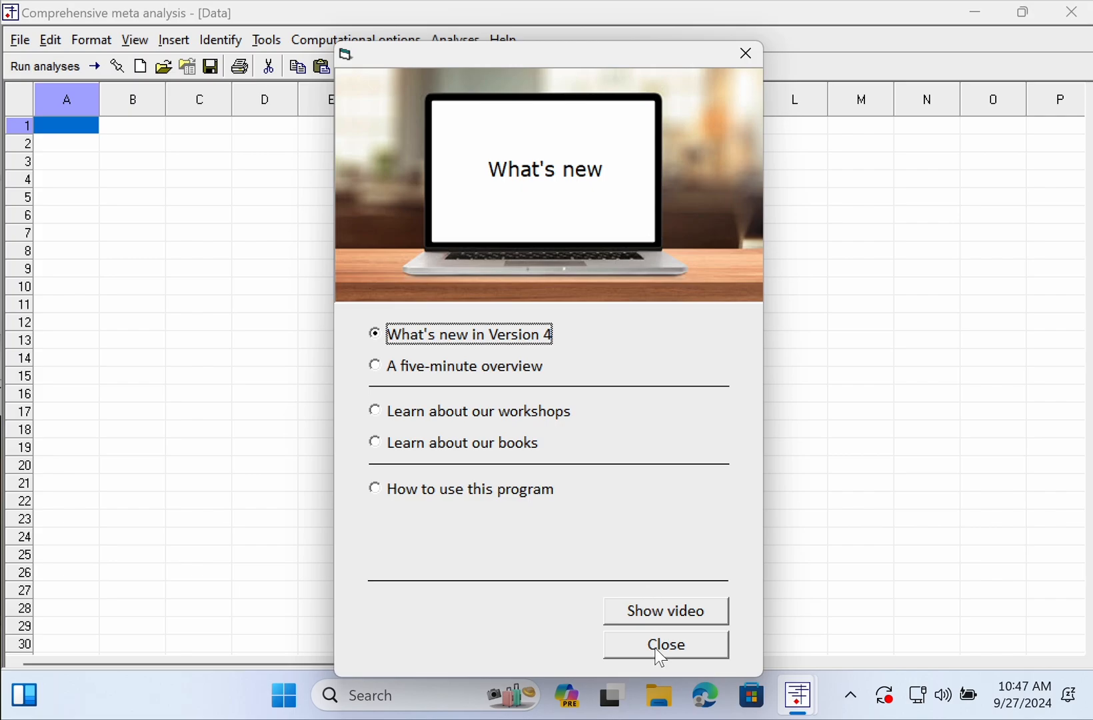
pyautogui.click(664, 642)
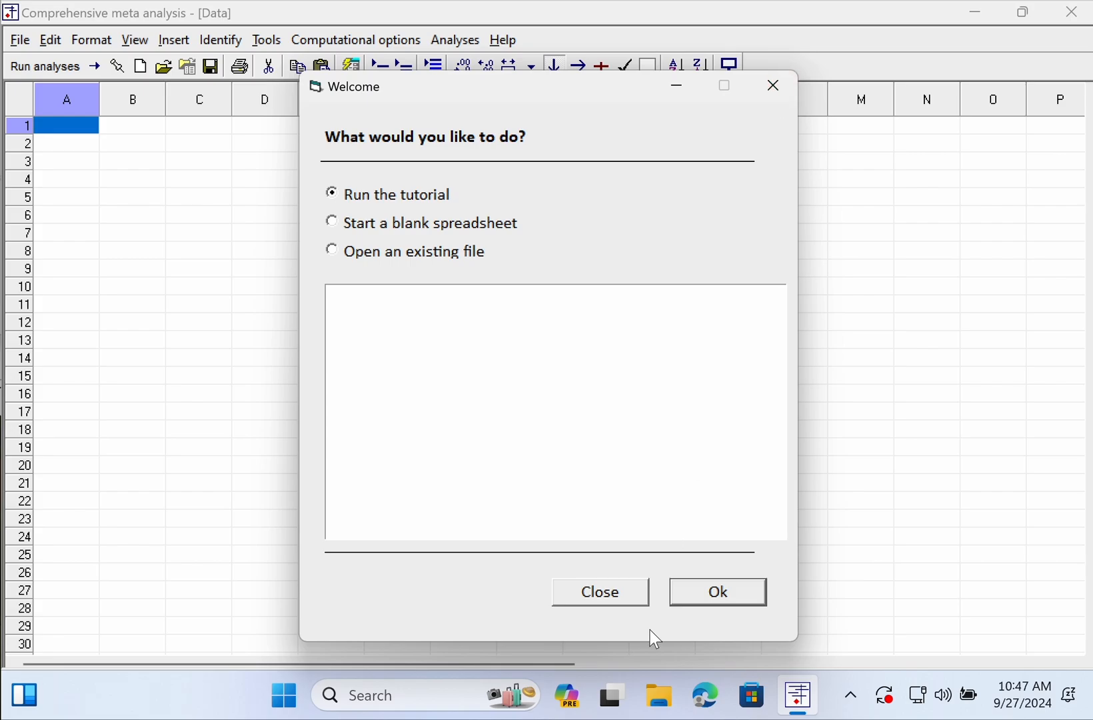
pyautogui.click(598, 592)
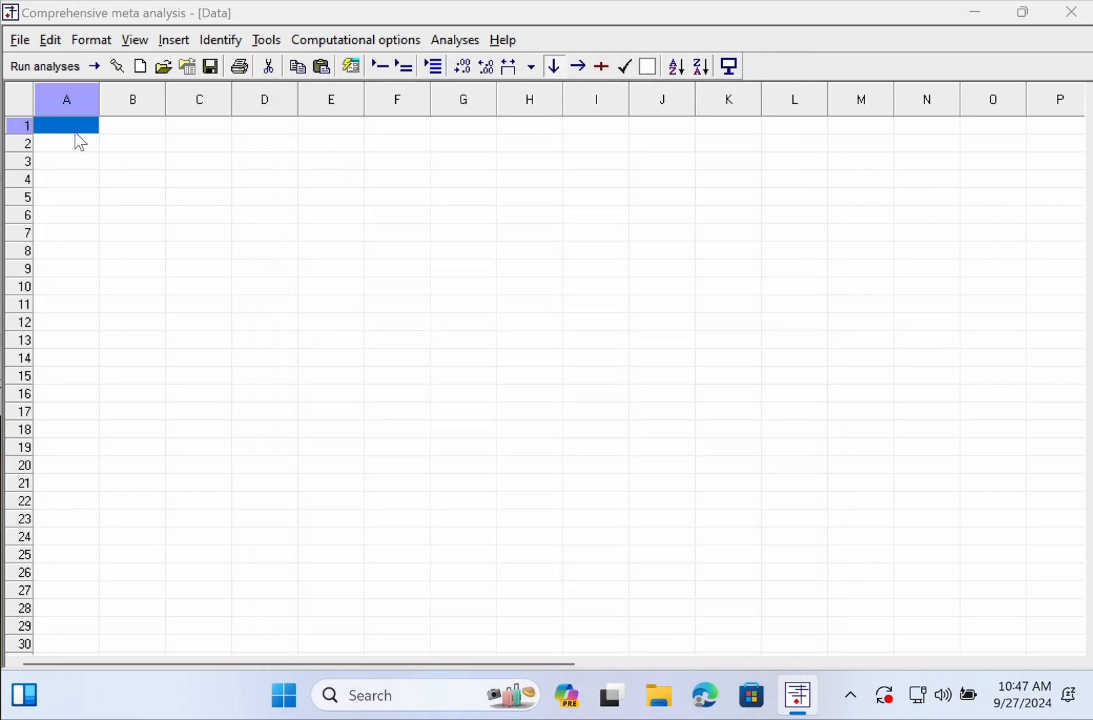